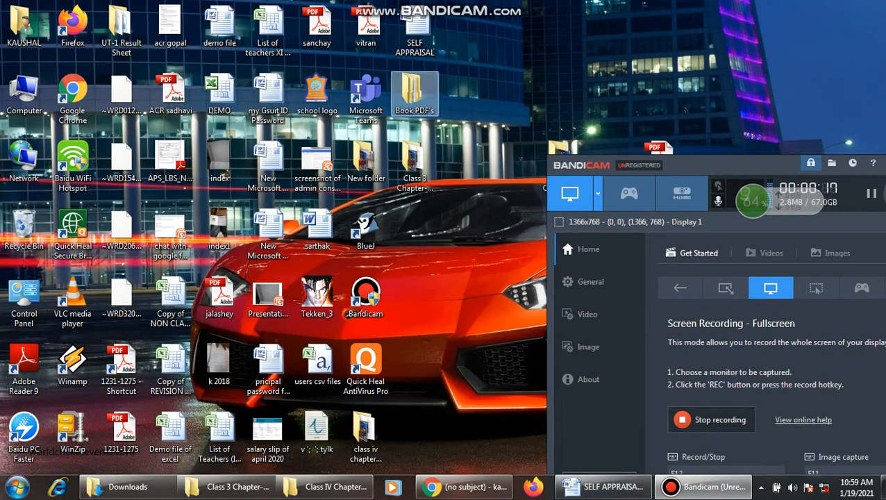
Open 4.pdf from the Book PDF folder on the desktop.
{"action": "double_click", "coordinate": [414, 94]}
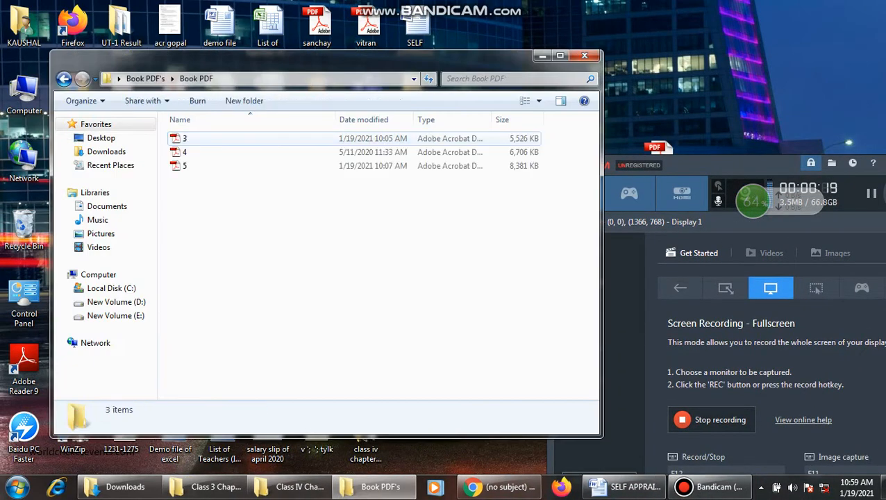
{"action": "double_click", "coordinate": [184, 152]}
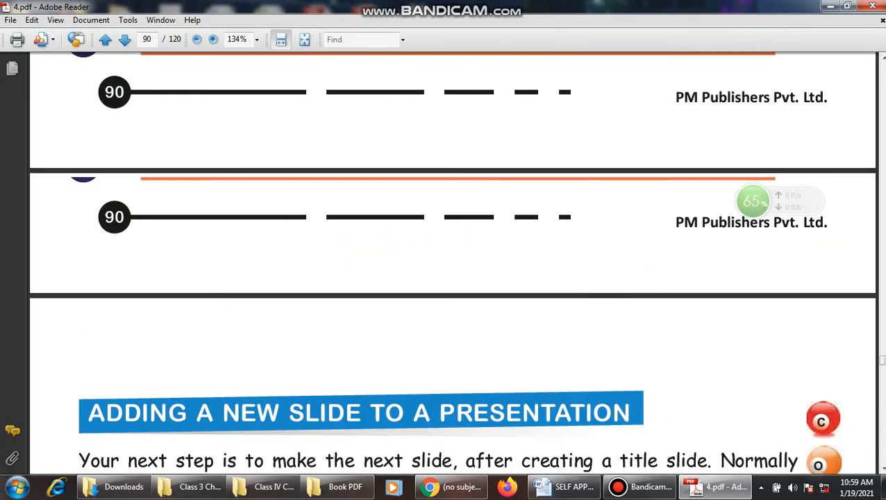
Move back through 4.pdf from page 90 to page 82's border instructions.
{"action": "left_click", "coordinate": [105, 38]}
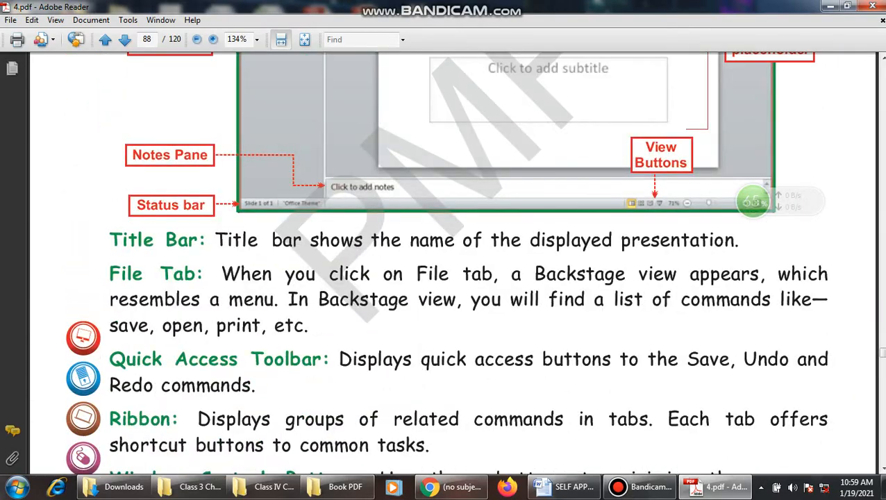
{"action": "scroll", "scroll_direction": "down", "scroll_amount": 3}
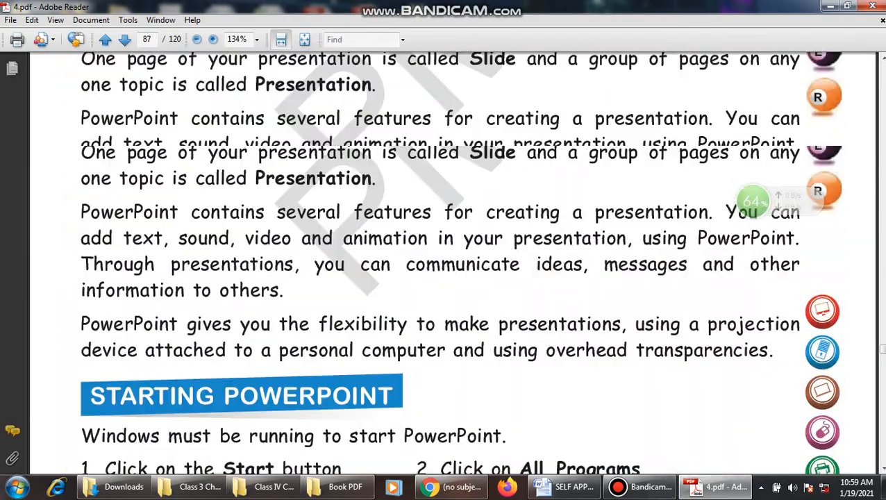
{"action": "left_click", "coordinate": [105, 39]}
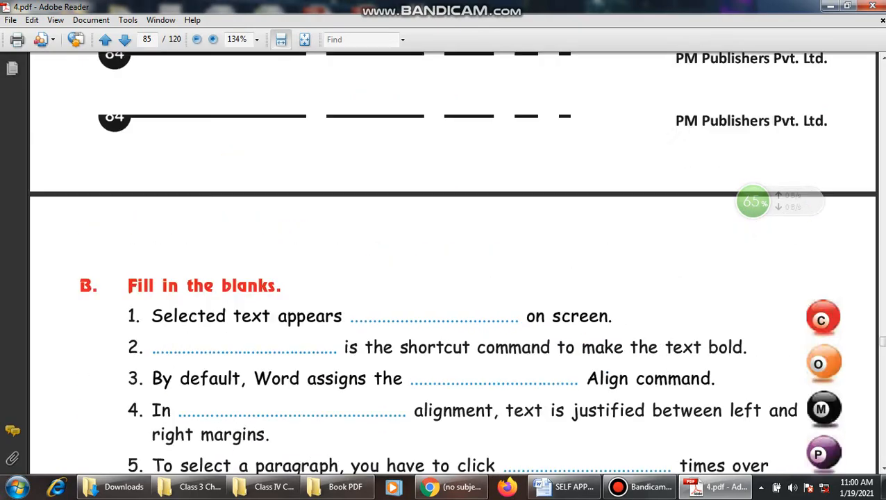
{"action": "left_click", "coordinate": [105, 40]}
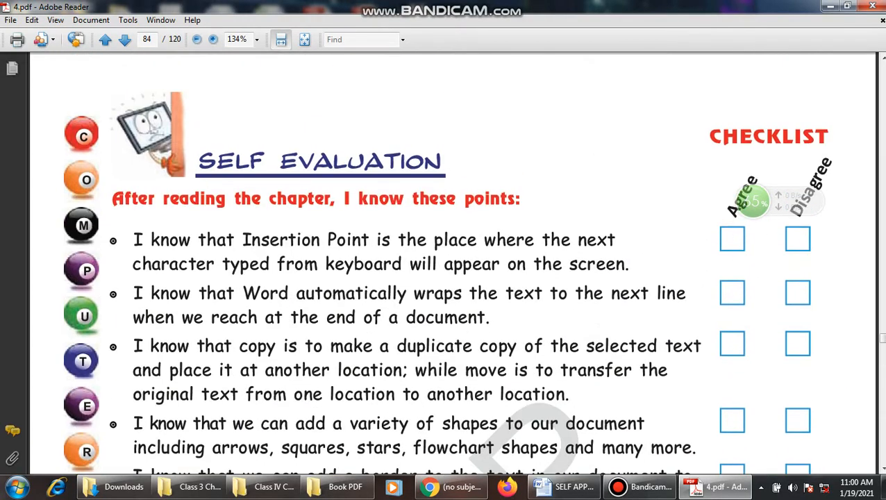
{"action": "left_click", "coordinate": [104, 39]}
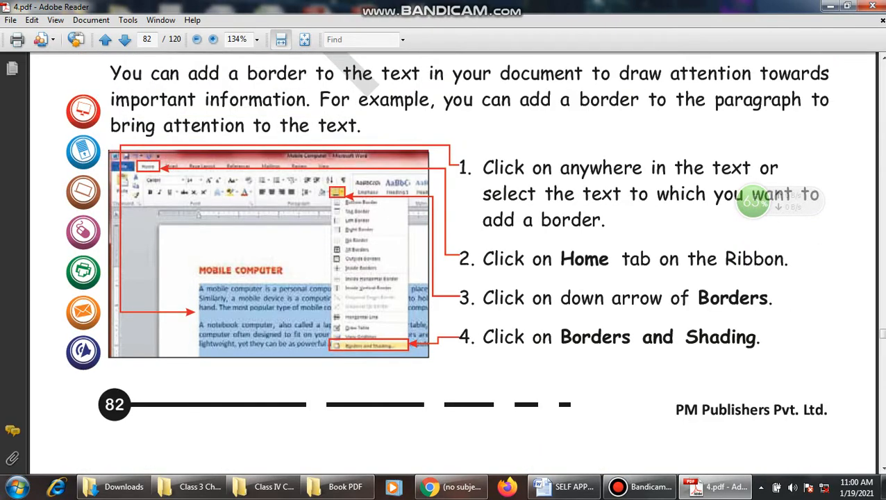
{"action": "scroll", "scroll_direction": "down", "scroll_amount": 3}
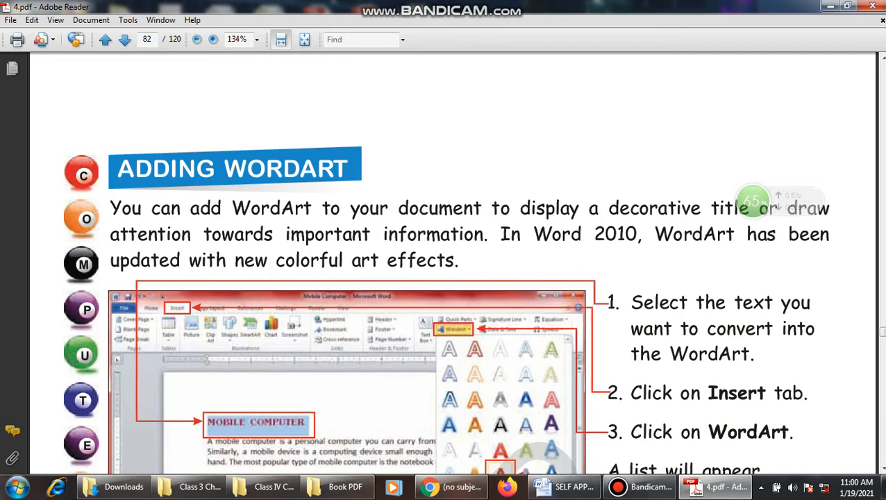
{"action": "left_click", "coordinate": [105, 39]}
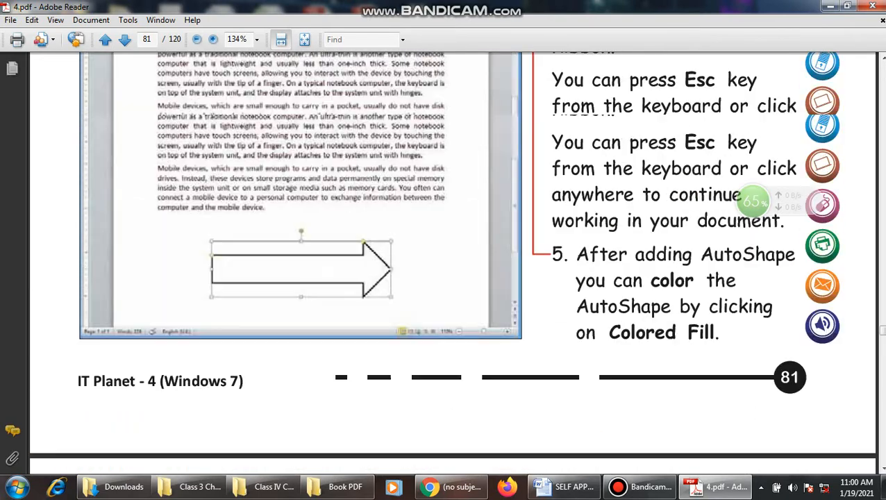
{"action": "scroll", "scroll_direction": "down", "scroll_amount": 3}
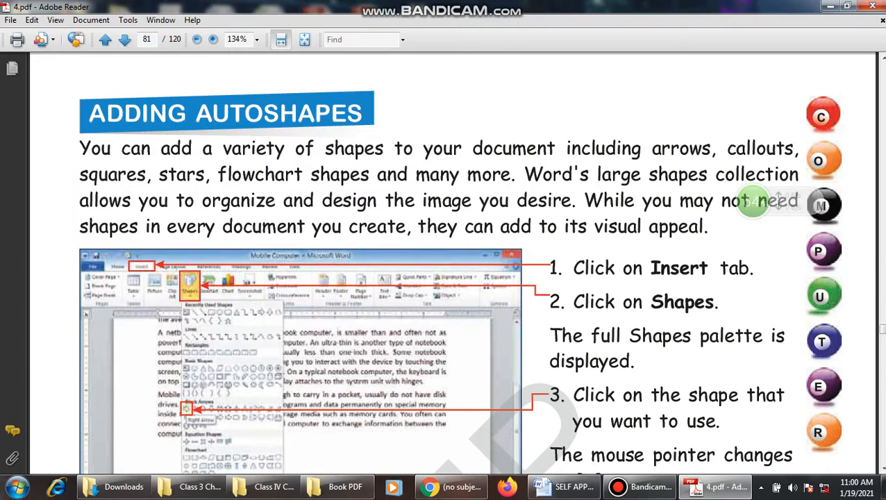
{"action": "scroll", "scroll_direction": "down", "scroll_amount": 3}
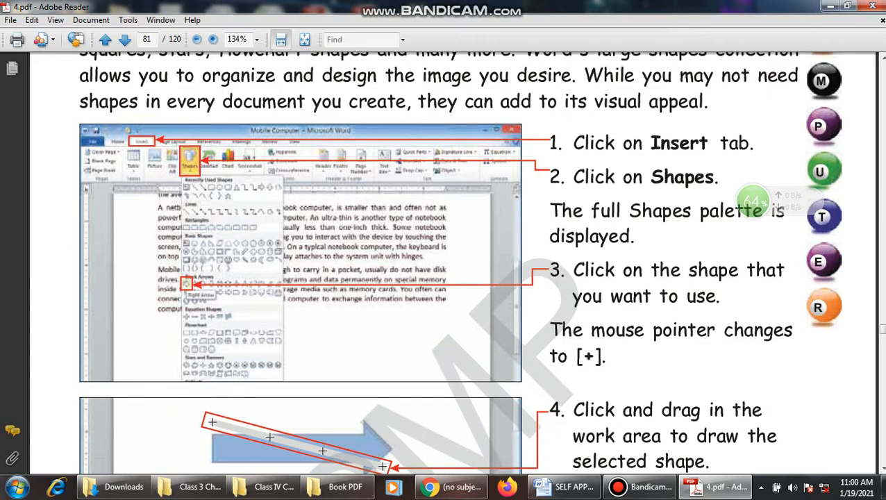
{"action": "scroll", "scroll_direction": "down", "scroll_amount": 3}
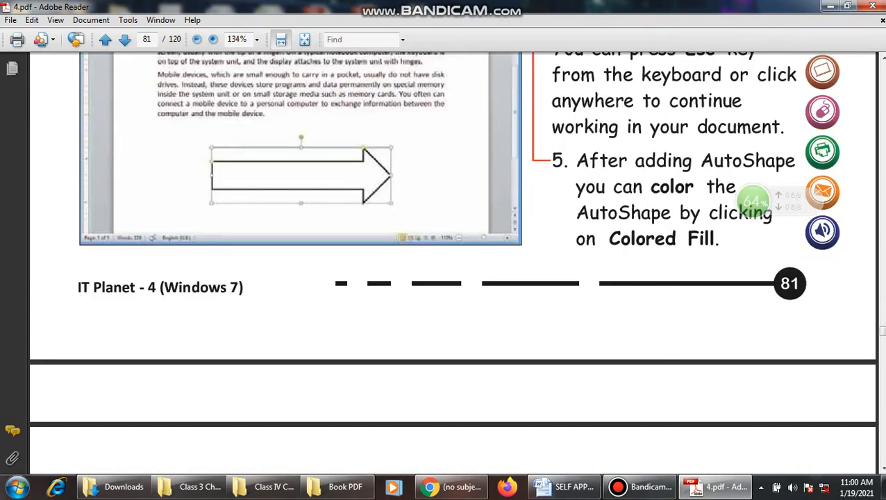
{"action": "left_click", "coordinate": [124, 39]}
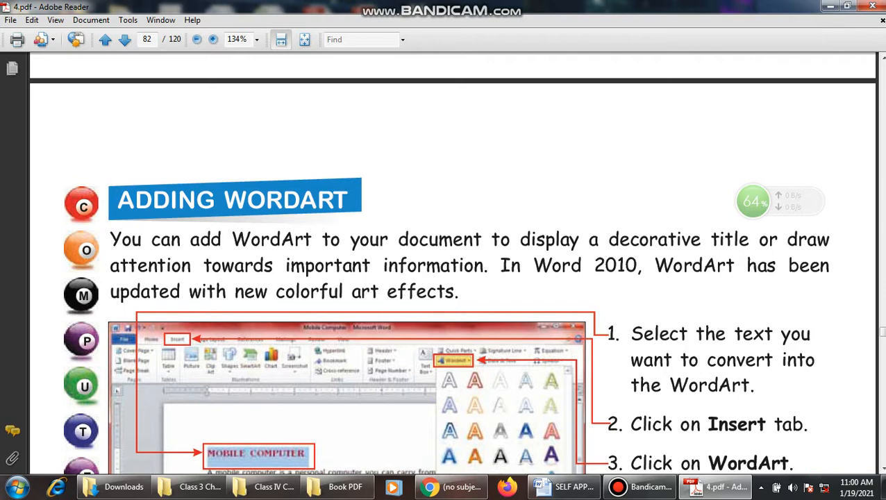
{"action": "scroll", "scroll_direction": "down", "scroll_amount": 3}
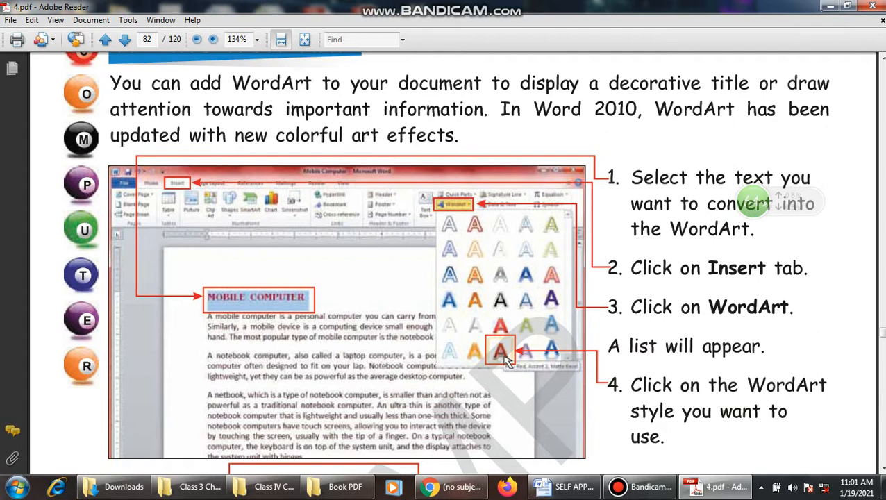
{"action": "scroll", "scroll_direction": "down", "scroll_amount": 3}
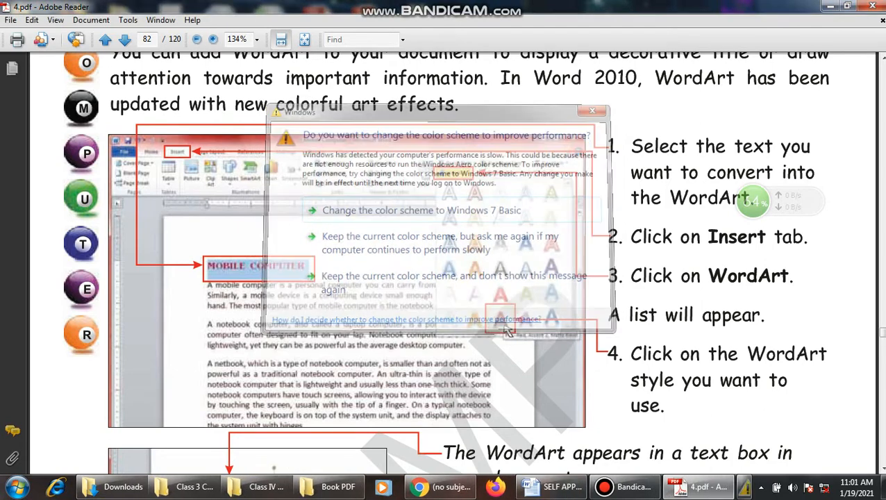
{"action": "left_click", "coordinate": [593, 111]}
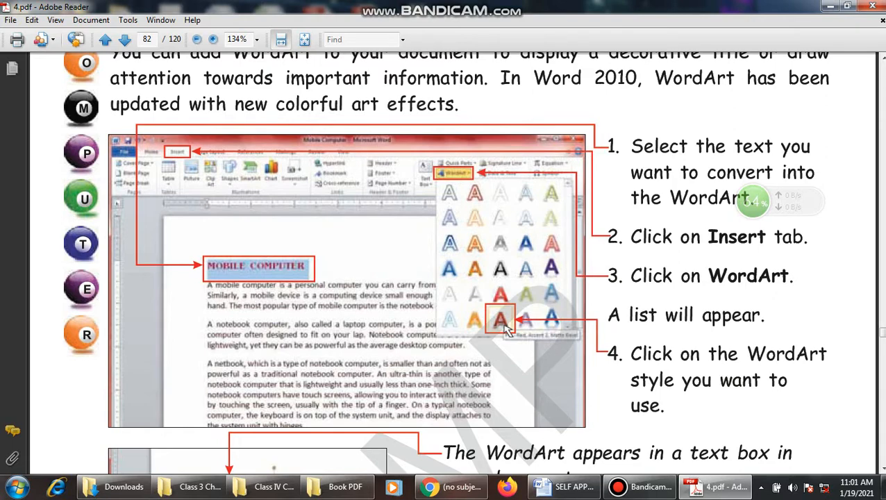
{"action": "scroll", "scroll_direction": "down", "scroll_amount": 3}
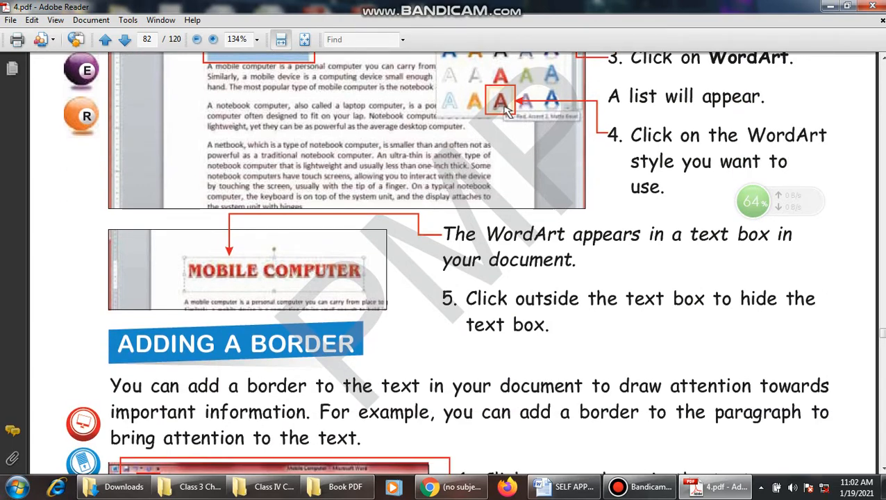
{"action": "scroll", "scroll_direction": "down", "scroll_amount": 3}
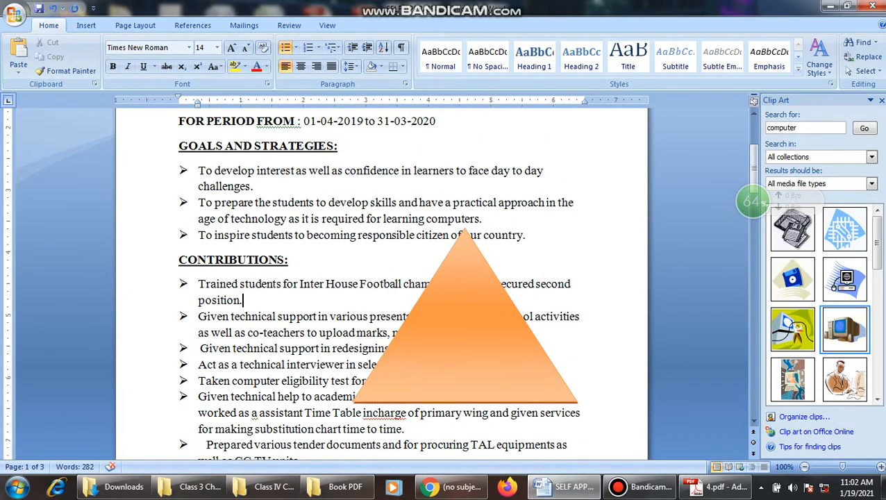
Switch back to the SELF APPRAISAL document and select its title line.
{"action": "left_click", "coordinate": [465, 333]}
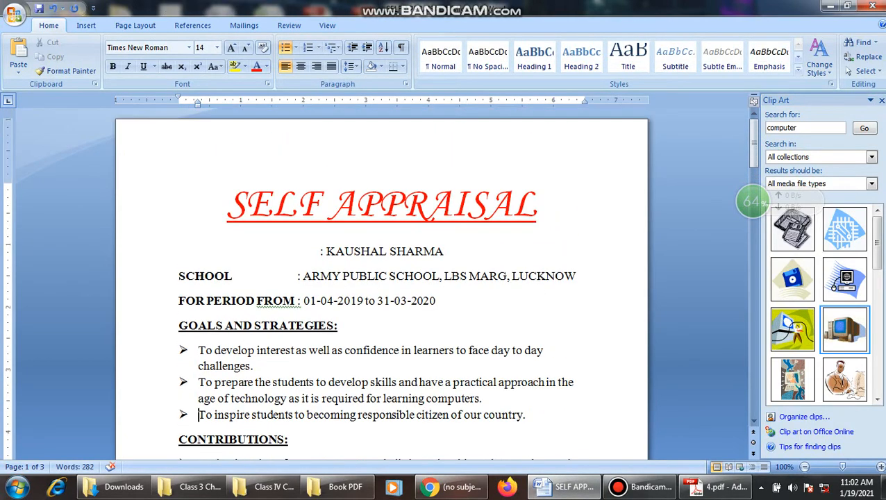
{"action": "triple_click", "coordinate": [381, 204]}
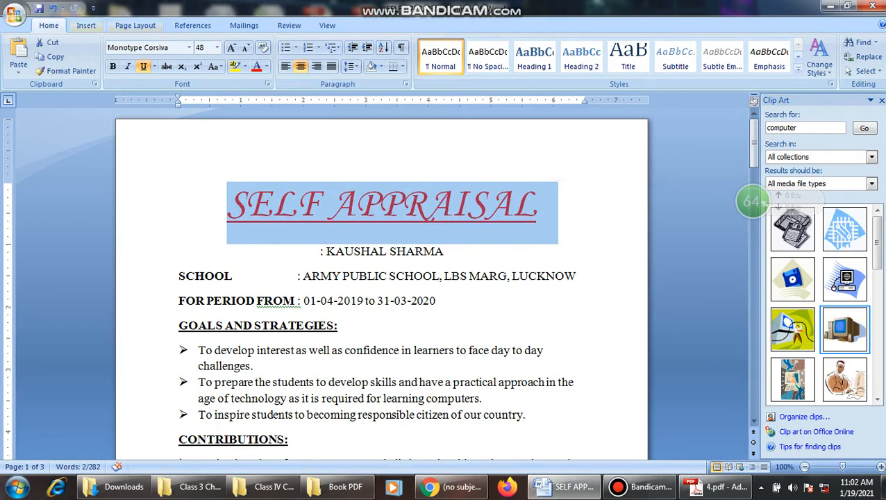
{"action": "left_click", "coordinate": [86, 25]}
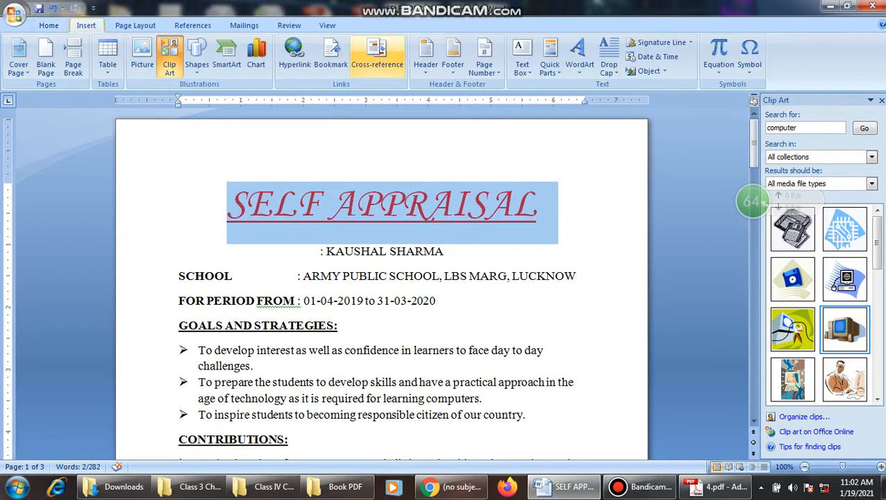
{"action": "mouse_move", "coordinate": [579, 52]}
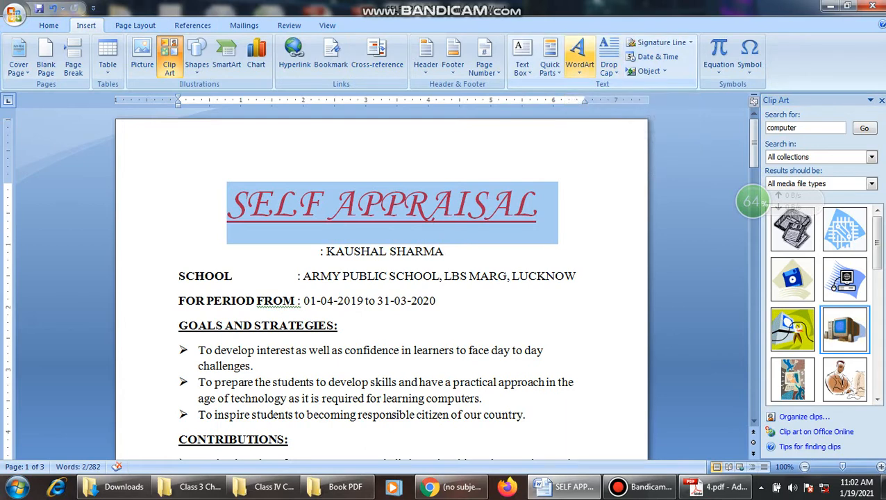
{"action": "mouse_move", "coordinate": [581, 55]}
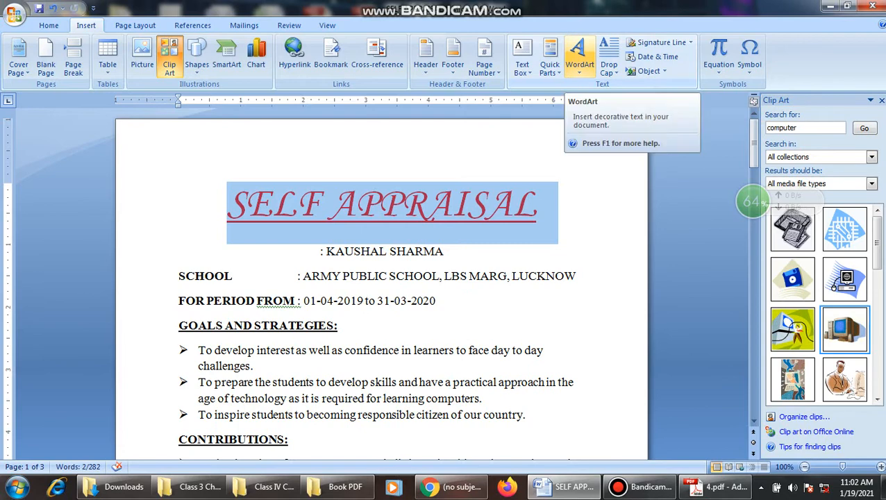
Turn the selected SELF APPRAISAL title into green WordArt with a reflection.
{"action": "left_click", "coordinate": [580, 56]}
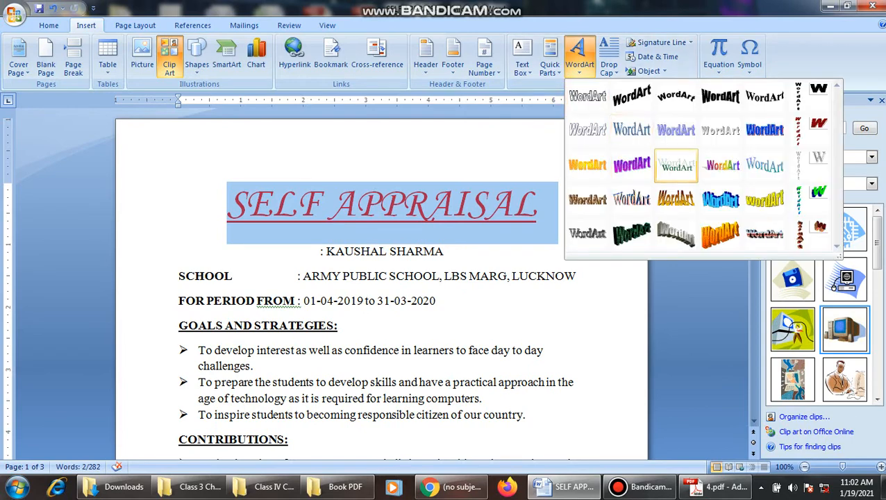
{"action": "mouse_move", "coordinate": [676, 199]}
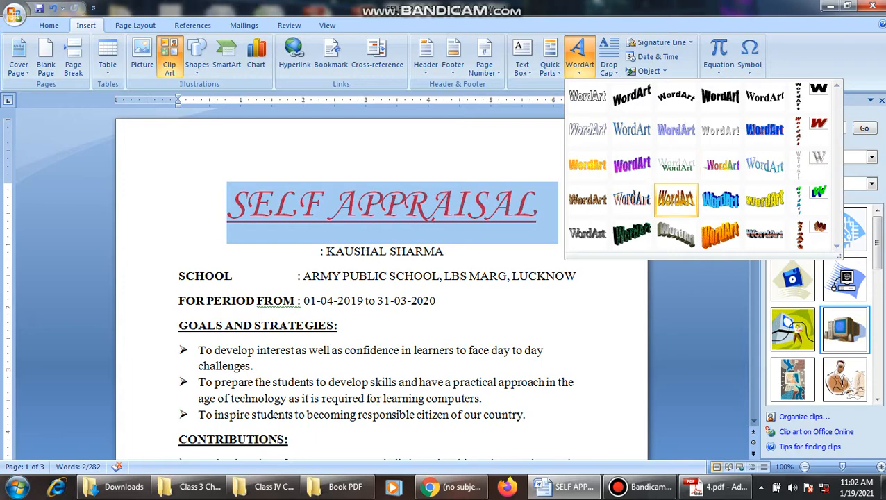
{"action": "mouse_move", "coordinate": [721, 165]}
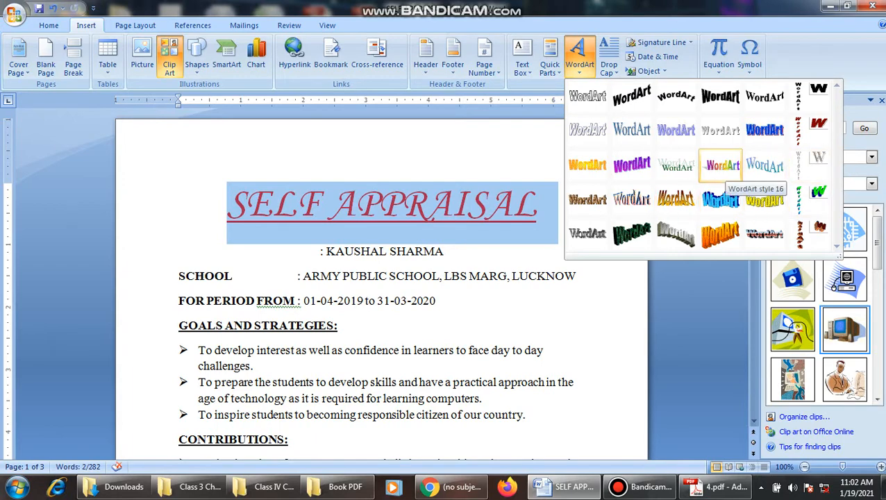
{"action": "left_click", "coordinate": [720, 165]}
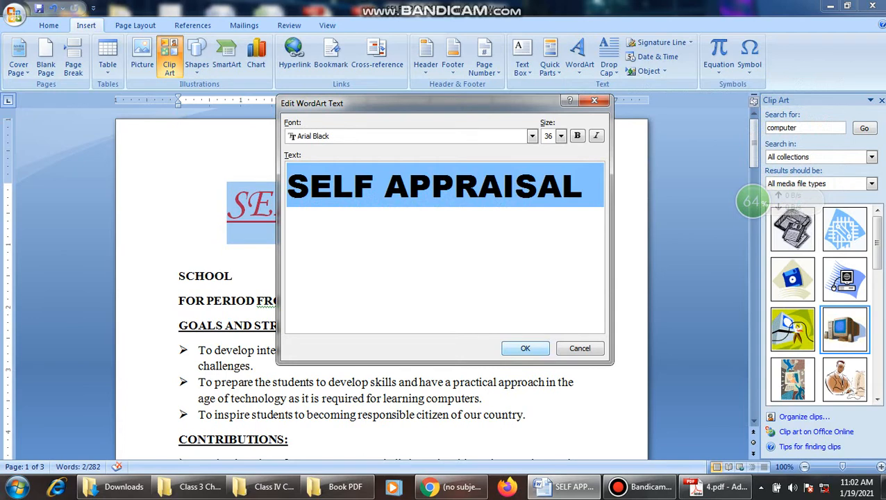
{"action": "left_click", "coordinate": [525, 348]}
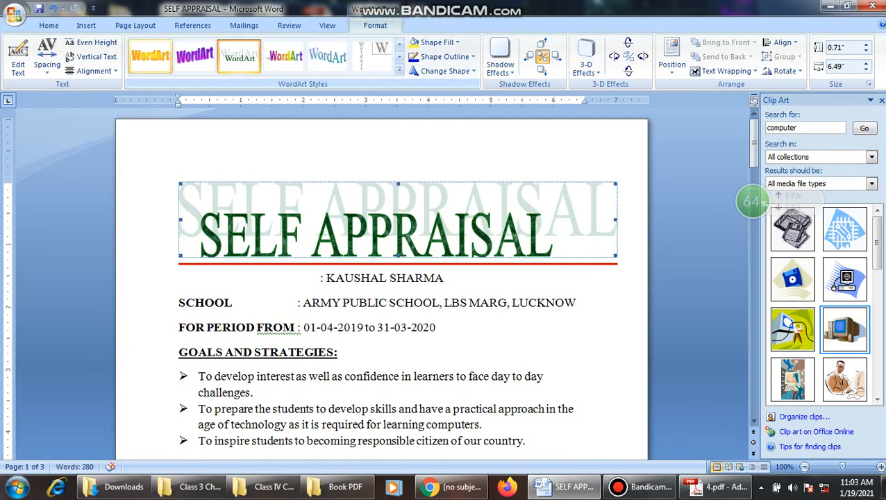
Restyle the WordArt title with a brown stone texture, then bring Adobe Reader forward.
{"action": "left_click", "coordinate": [195, 56]}
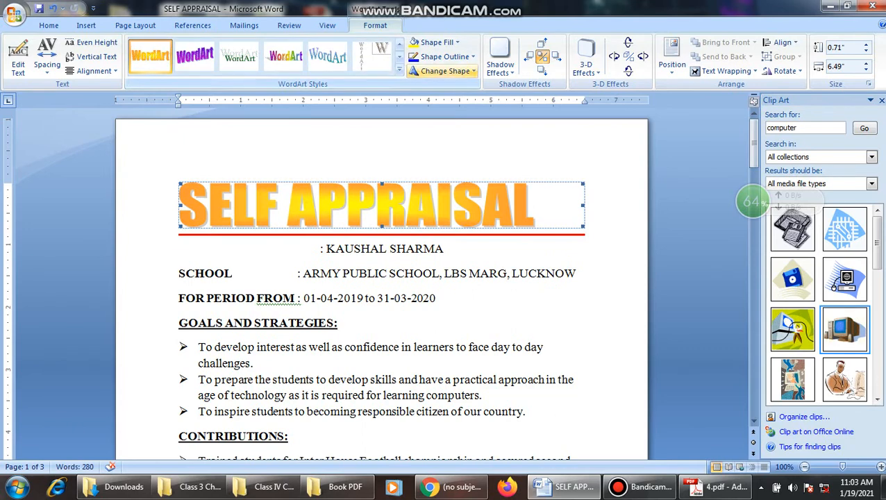
{"action": "left_click", "coordinate": [149, 55]}
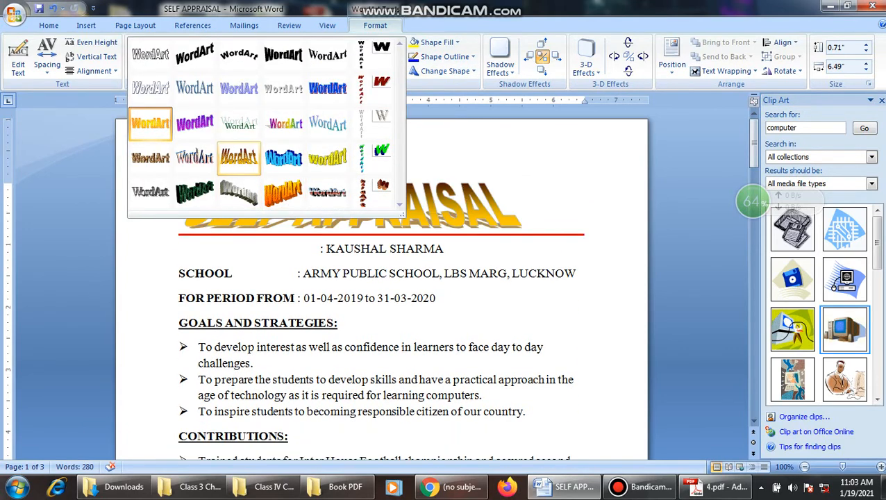
{"action": "left_click", "coordinate": [238, 157]}
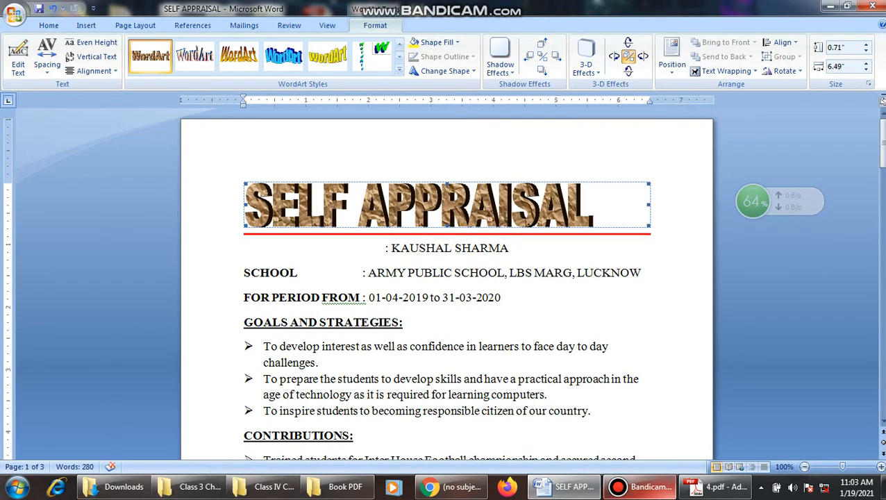
{"action": "left_click", "coordinate": [722, 486]}
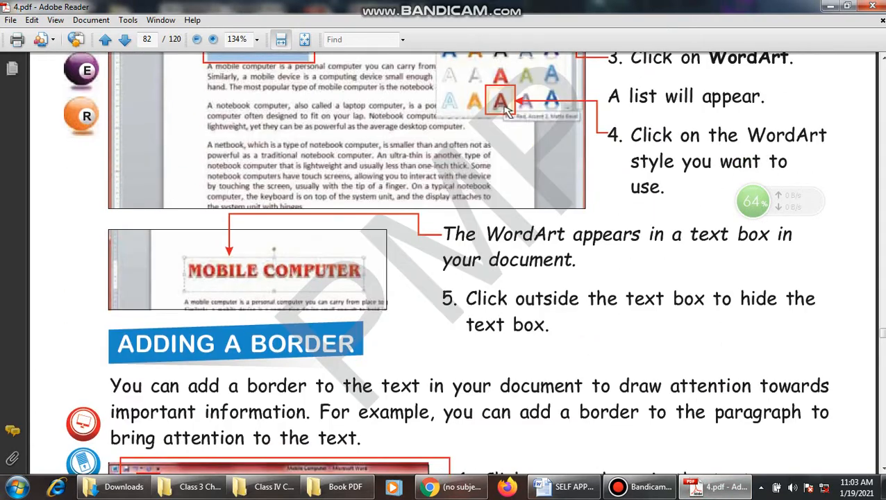
Read the Adding a Border steps on pages 82–83, then return to Word.
{"action": "scroll", "scroll_direction": "down", "scroll_amount": 3}
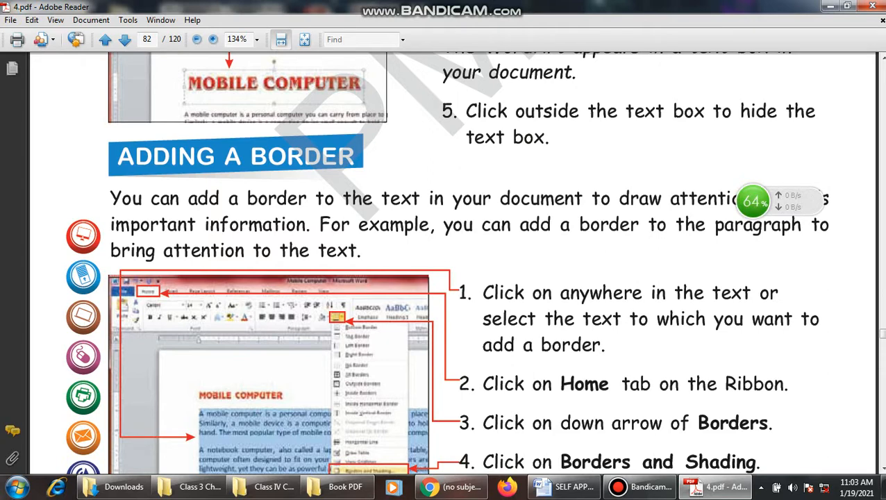
{"action": "scroll", "scroll_direction": "down", "scroll_amount": 3}
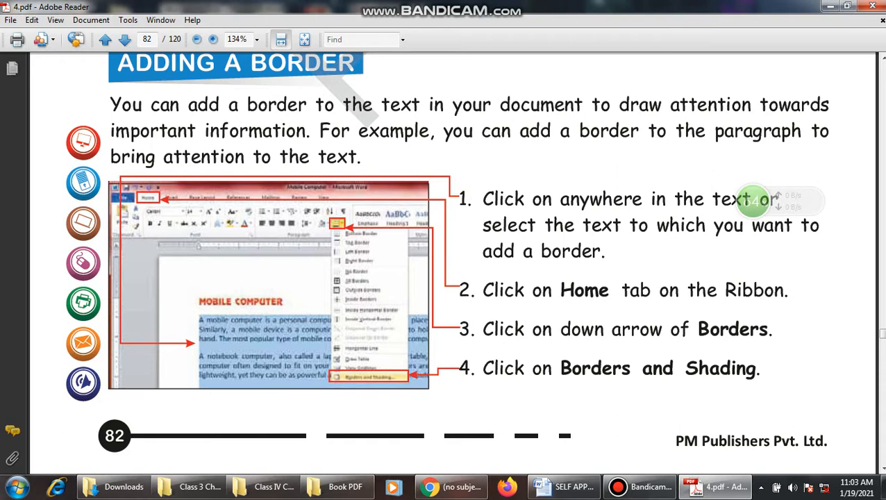
{"action": "scroll", "scroll_direction": "down", "scroll_amount": 3}
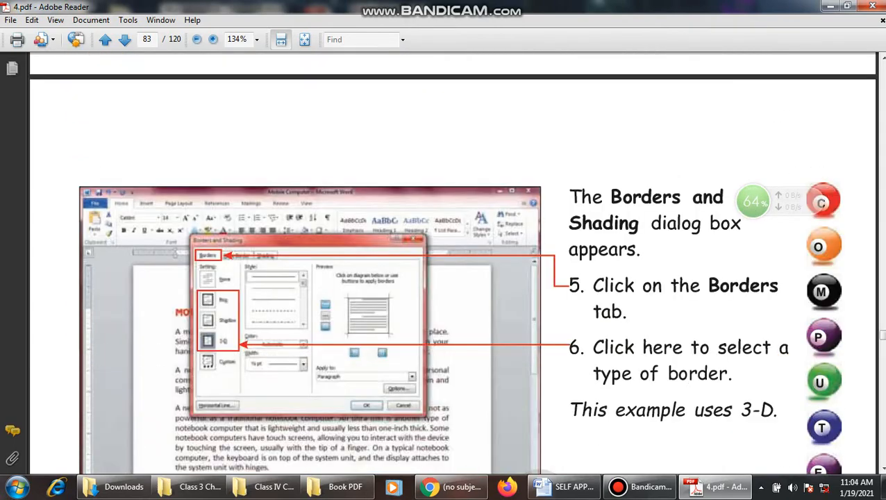
{"action": "scroll", "scroll_direction": "down", "scroll_amount": 3}
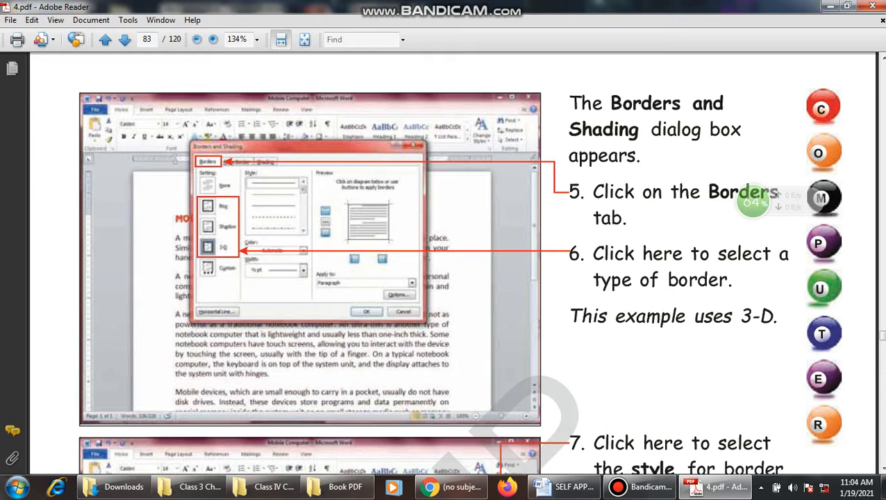
{"action": "scroll", "scroll_direction": "down", "scroll_amount": 3}
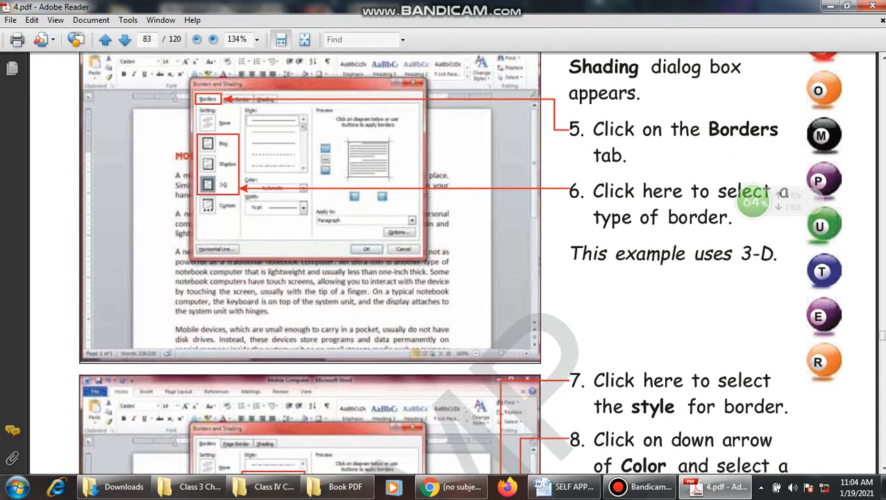
{"action": "scroll", "scroll_direction": "down", "scroll_amount": 3}
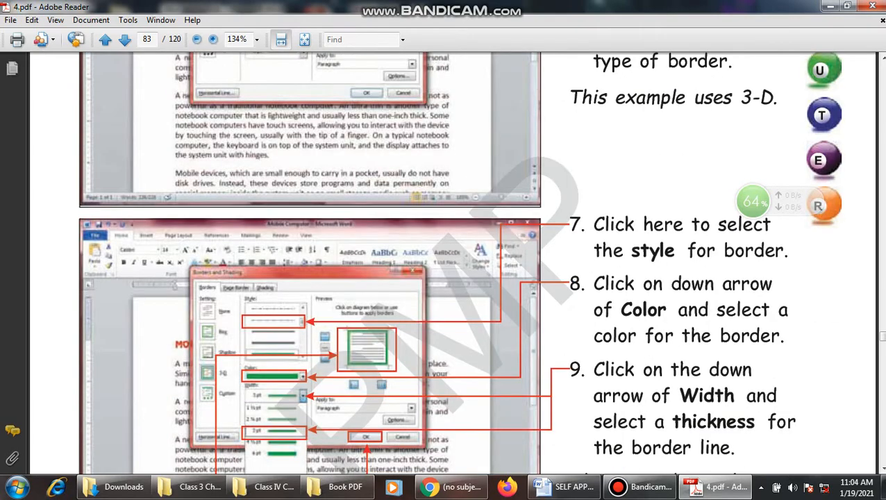
{"action": "scroll", "scroll_direction": "down", "scroll_amount": 3}
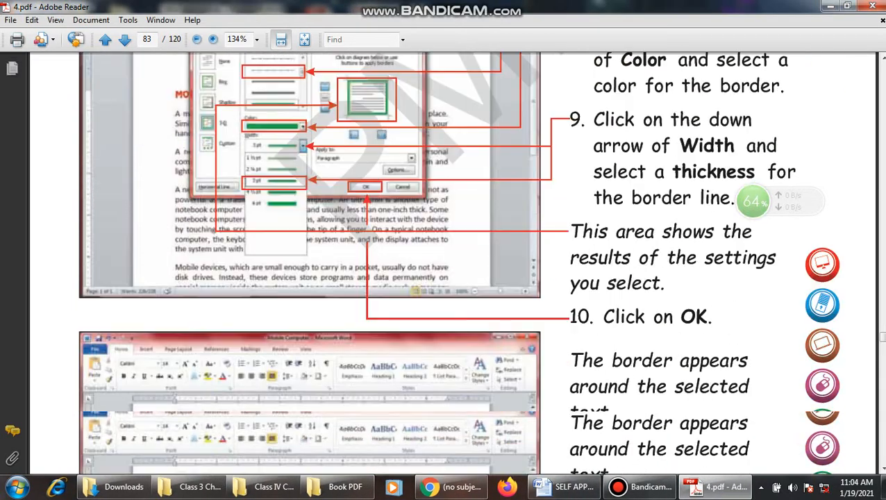
{"action": "left_click", "coordinate": [123, 39]}
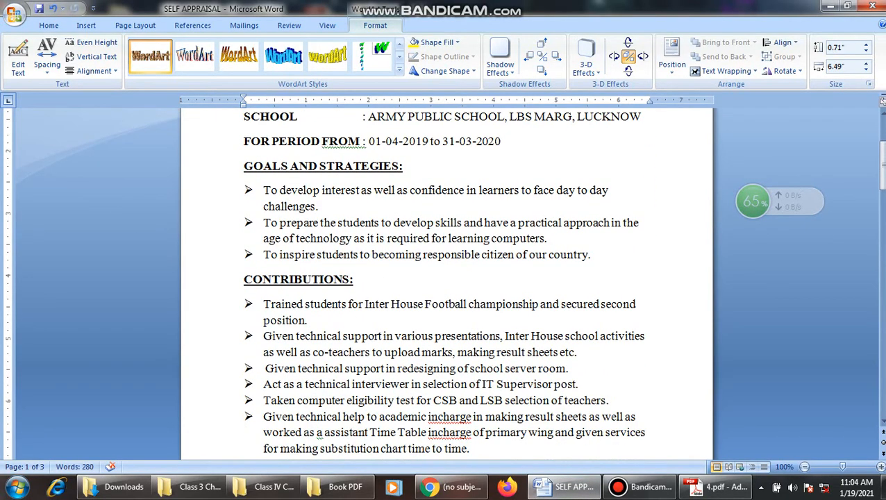
Select the three Goals and Strategies bullet points and show the Home formatting options.
{"action": "left_click_drag", "start_coordinate": [264, 190], "coordinate": [591, 255]}
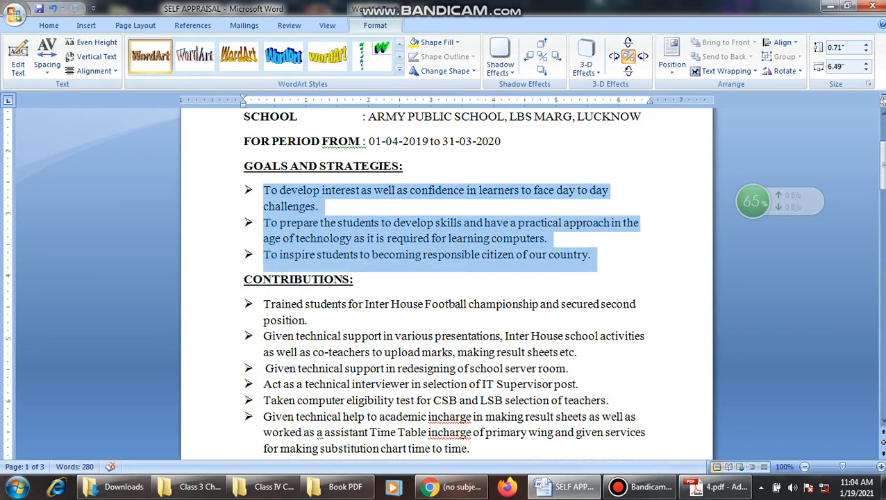
{"action": "left_click", "coordinate": [49, 25]}
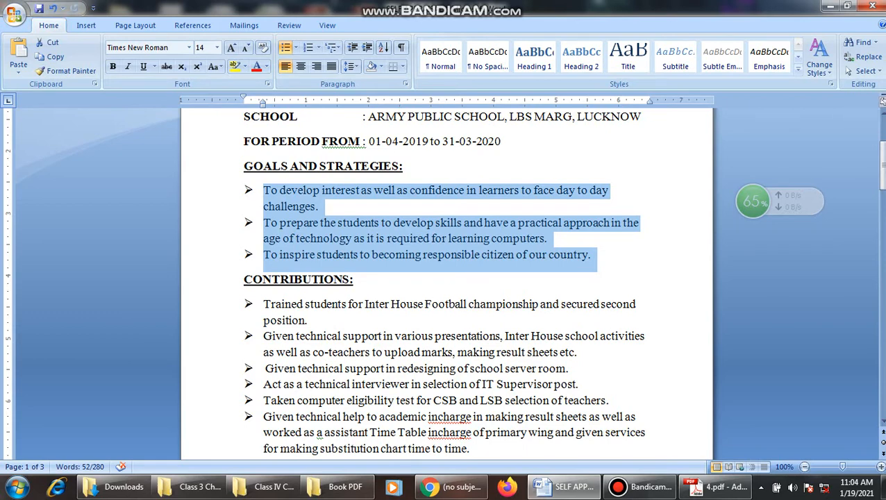
{"action": "left_click", "coordinate": [405, 66]}
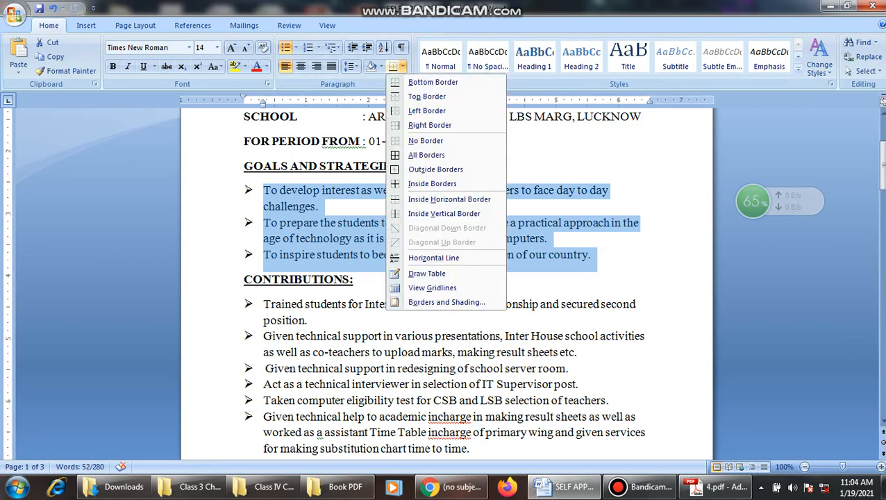
{"action": "mouse_move", "coordinate": [433, 82]}
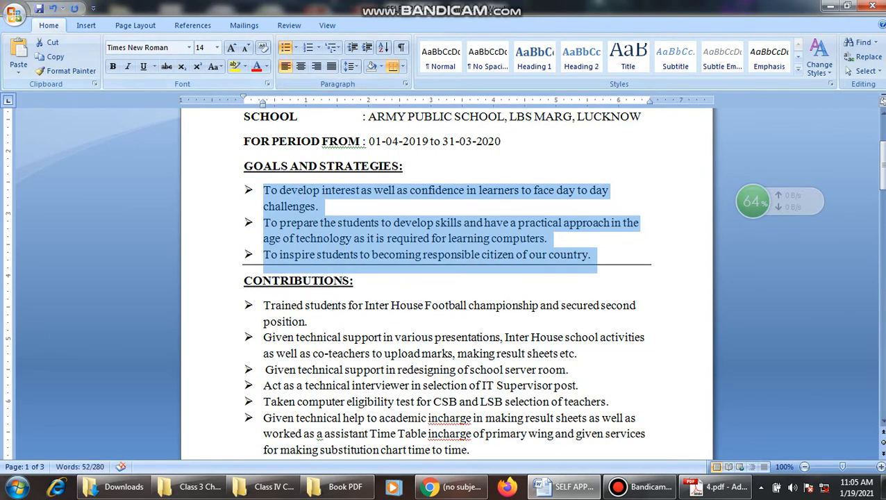
{"action": "left_click", "coordinate": [405, 67]}
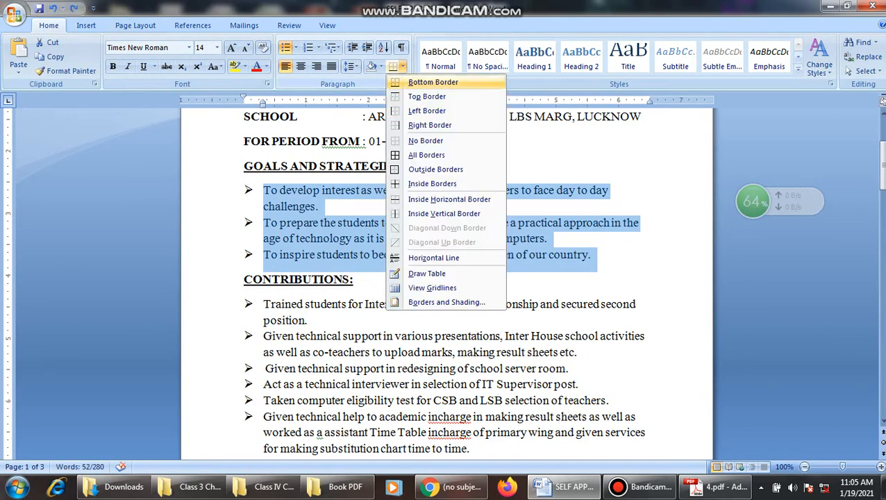
{"action": "mouse_move", "coordinate": [444, 213]}
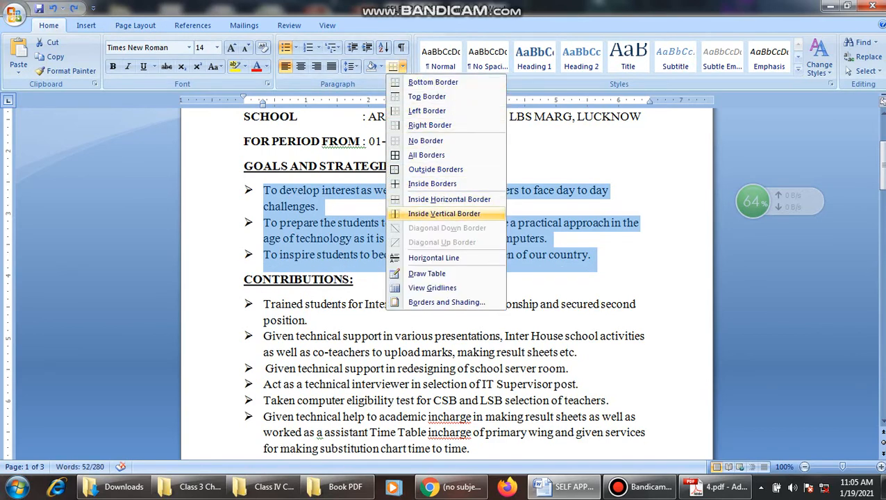
{"action": "mouse_move", "coordinate": [427, 155]}
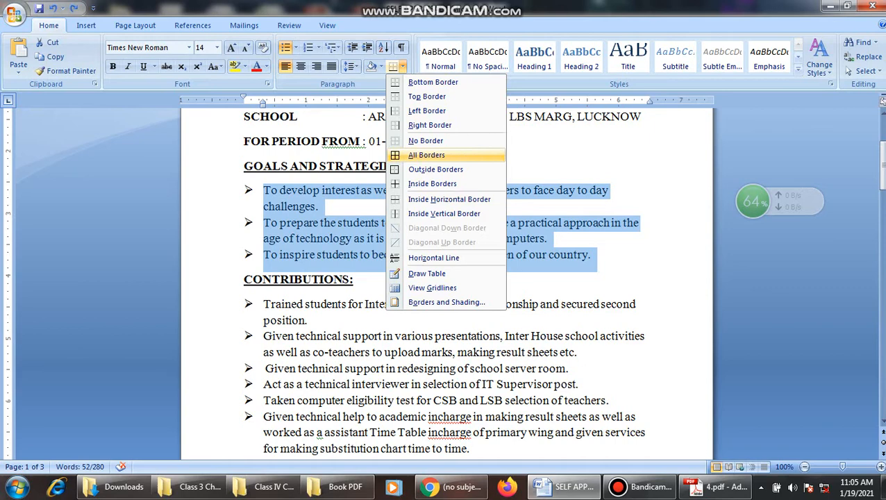
{"action": "left_click", "coordinate": [426, 155]}
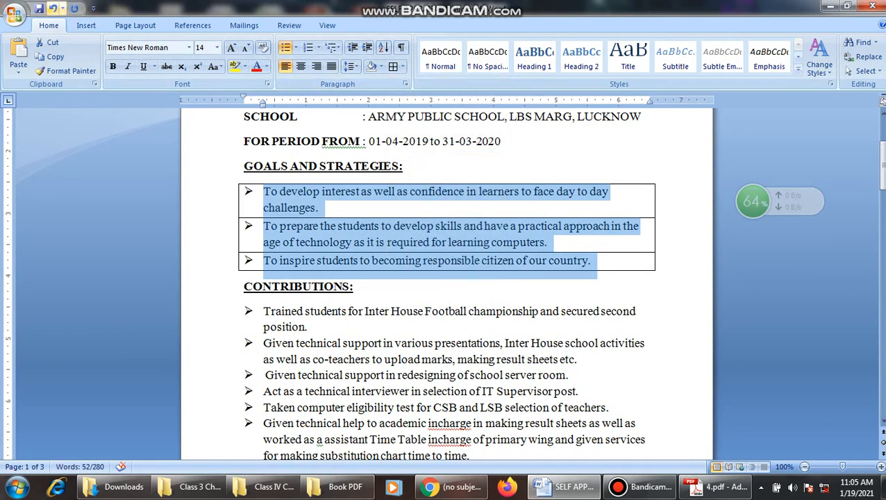
{"action": "left_click", "coordinate": [405, 67]}
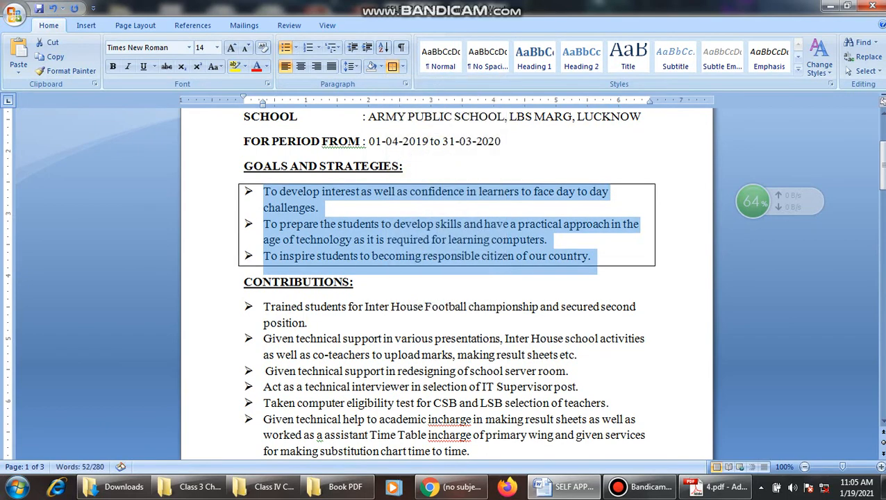
{"action": "left_click", "coordinate": [405, 67]}
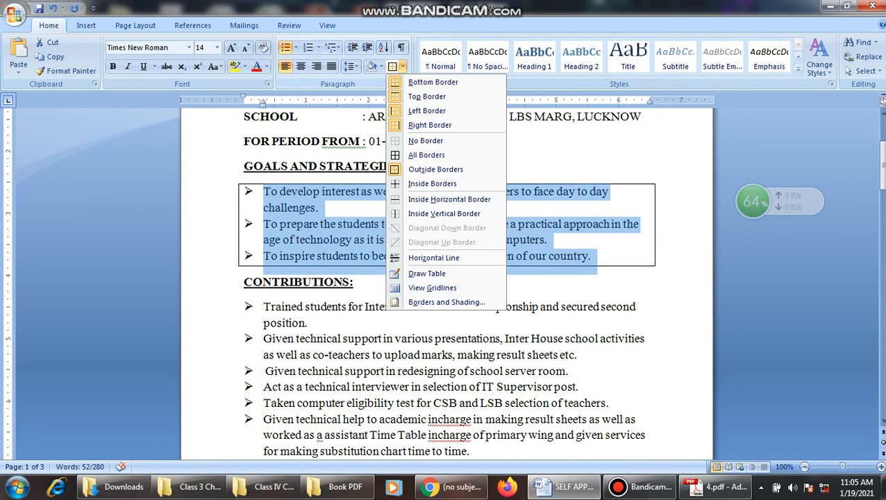
{"action": "mouse_move", "coordinate": [426, 140]}
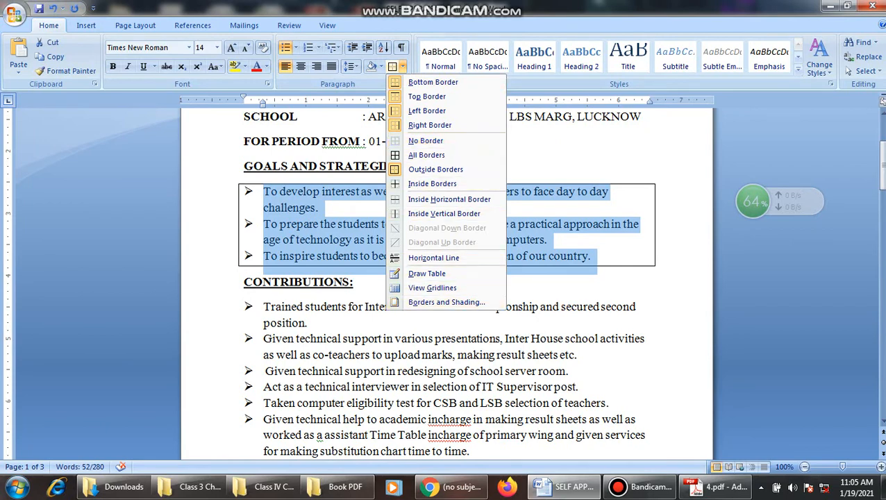
{"action": "mouse_move", "coordinate": [447, 302]}
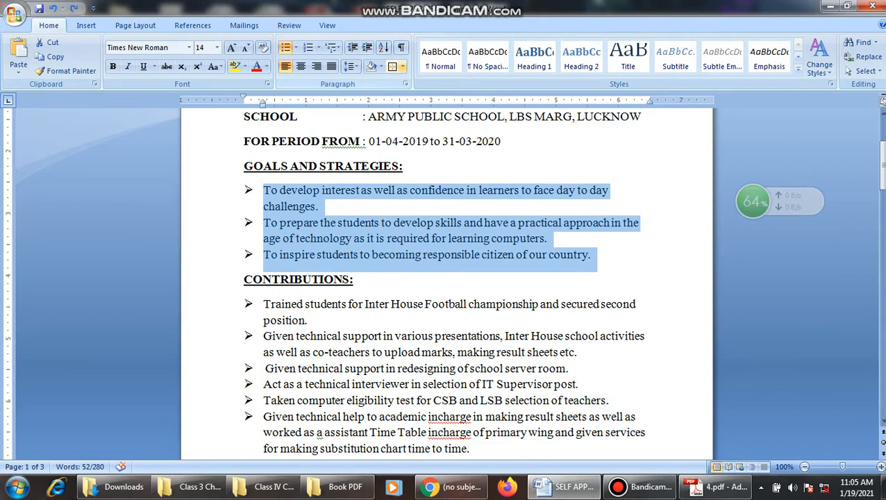
{"action": "left_click", "coordinate": [406, 66]}
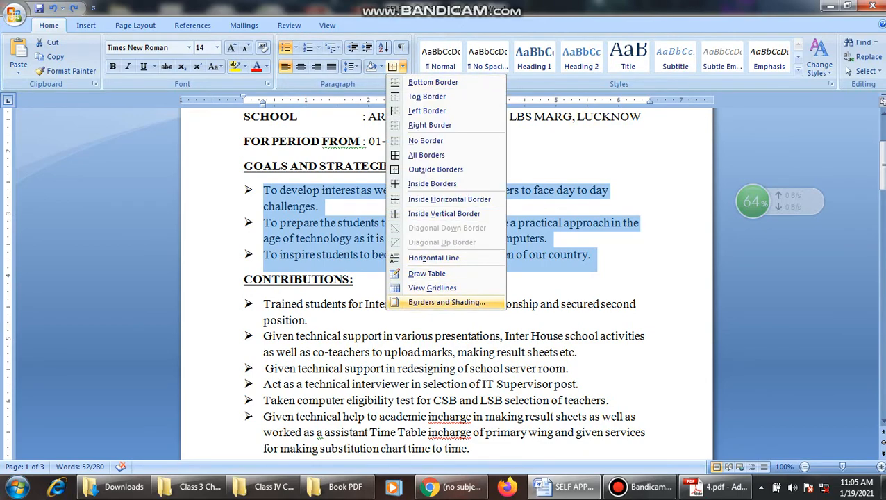
Give the bullet list a dashed, 1½ pt, shadowed box border in Borders and Shading.
{"action": "left_click", "coordinate": [445, 302]}
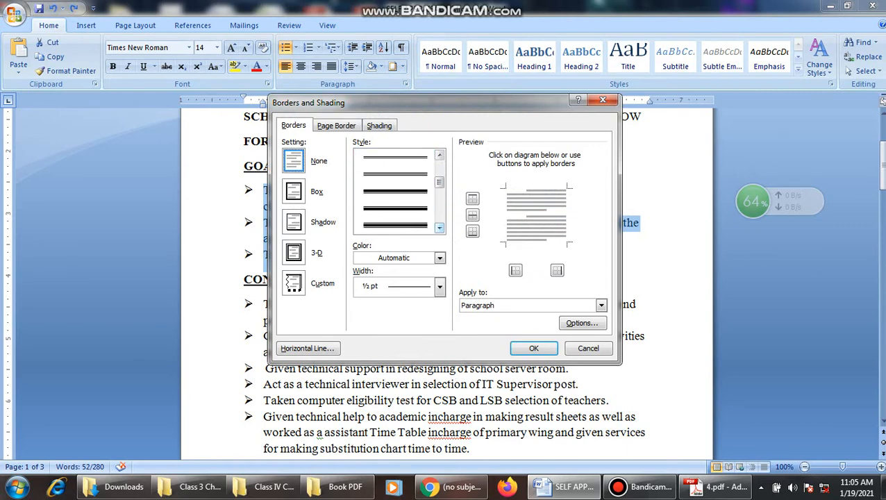
{"action": "left_click", "coordinate": [293, 191]}
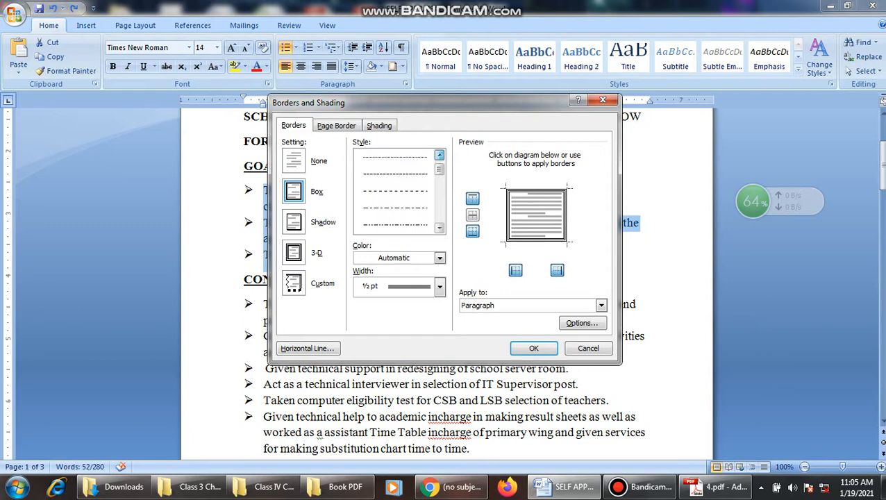
{"action": "left_click", "coordinate": [394, 191]}
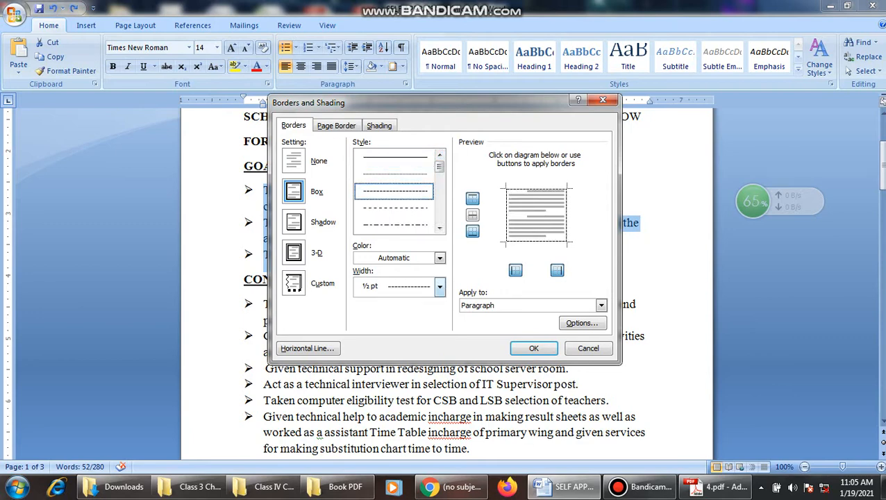
{"action": "left_click", "coordinate": [439, 286]}
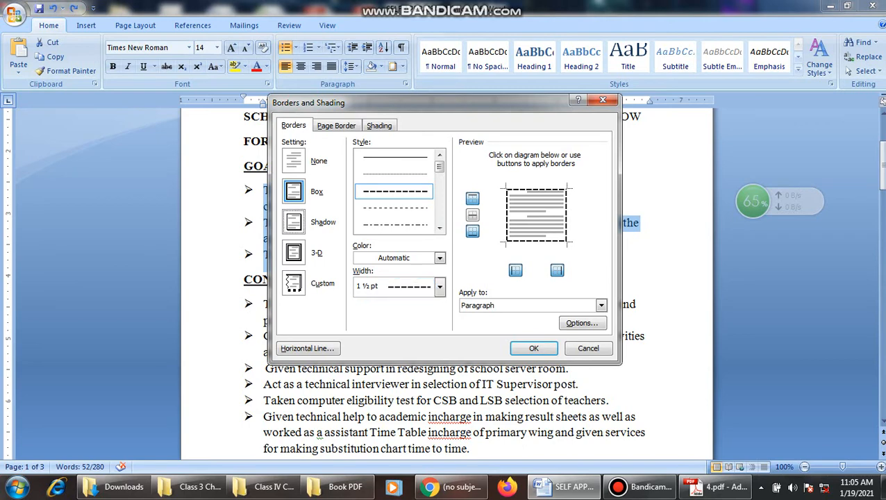
{"action": "left_click", "coordinate": [293, 221]}
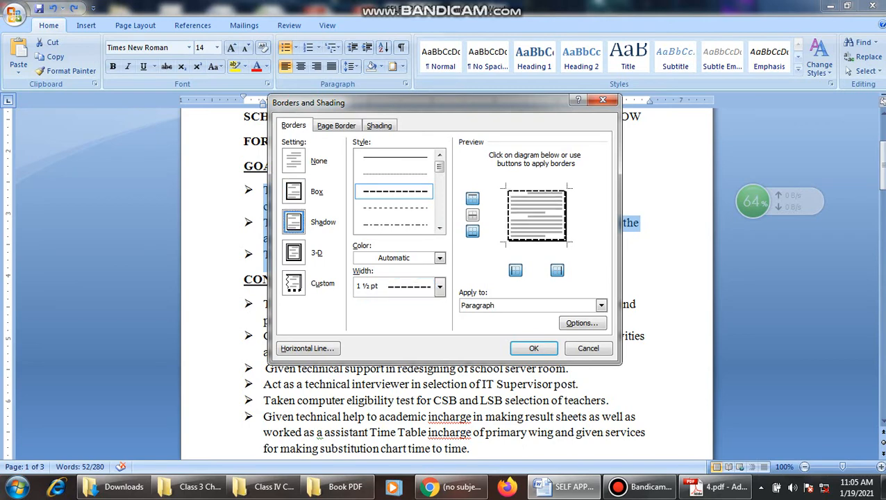
{"action": "left_click", "coordinate": [293, 252]}
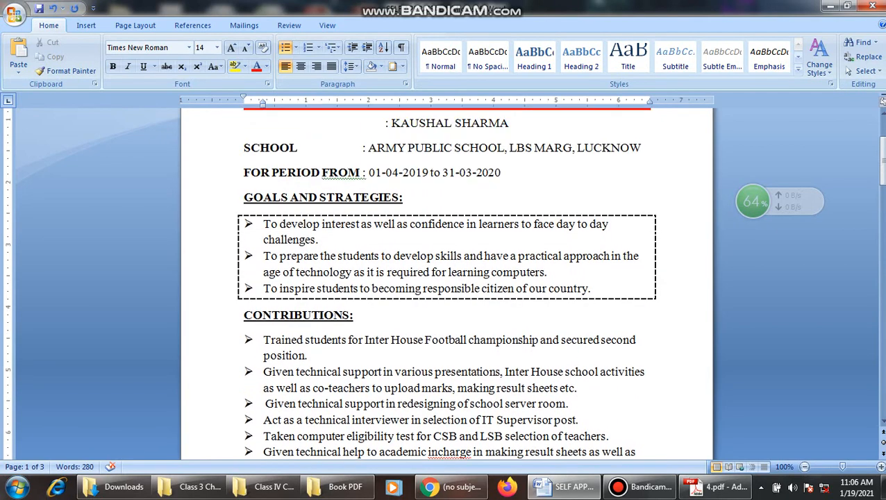
Scroll down through the bordered SELF APPRAISAL document.
{"action": "scroll", "scroll_direction": "down", "scroll_amount": 3}
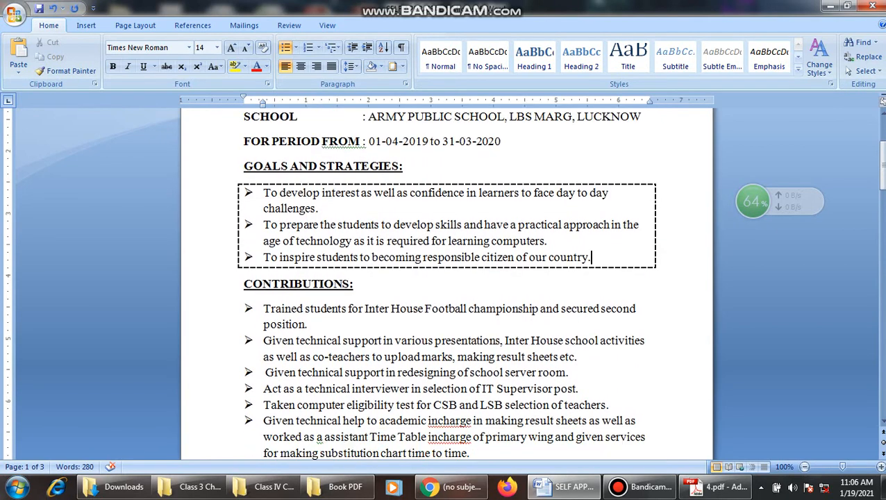
{"action": "scroll", "scroll_direction": "down", "scroll_amount": 3}
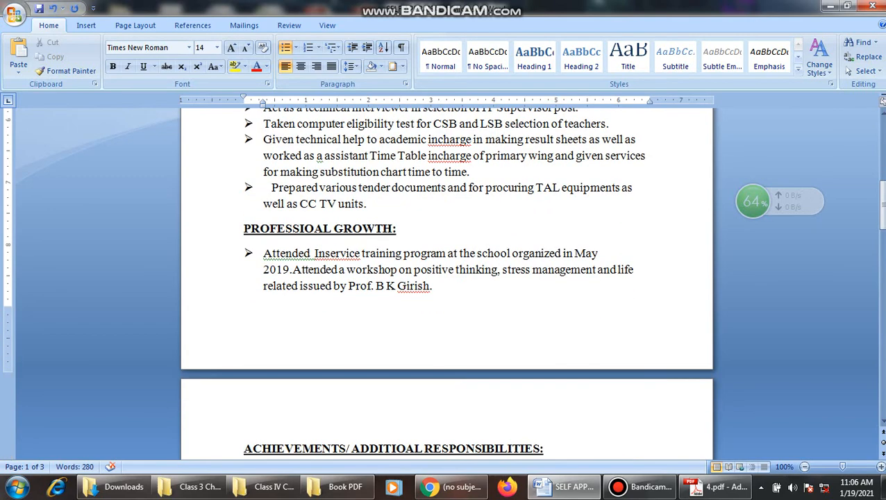
{"action": "scroll", "scroll_direction": "down", "scroll_amount": 3}
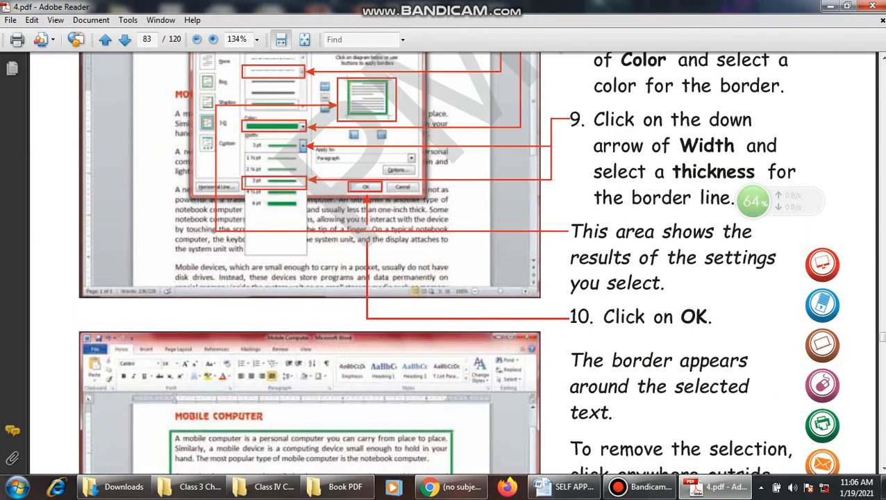
Scroll the PDF from page 83 down to page 85's exercises.
{"action": "scroll", "scroll_direction": "down", "scroll_amount": 3}
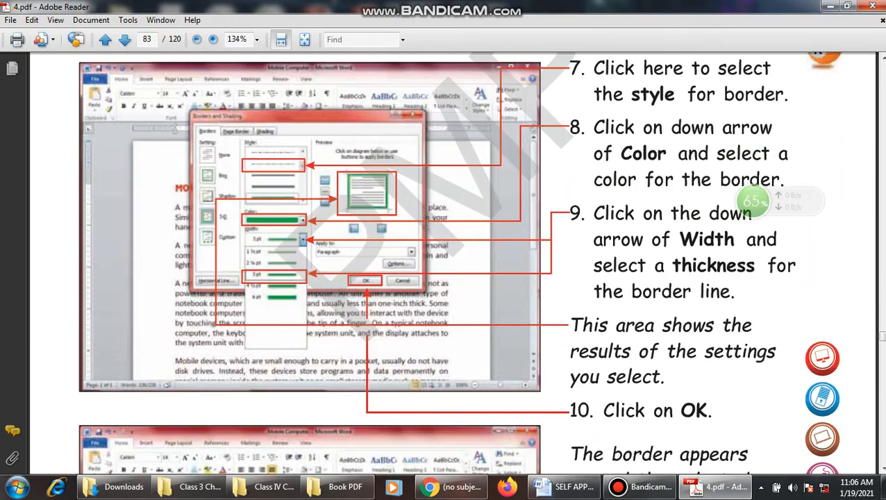
{"action": "scroll", "scroll_direction": "down", "scroll_amount": 3}
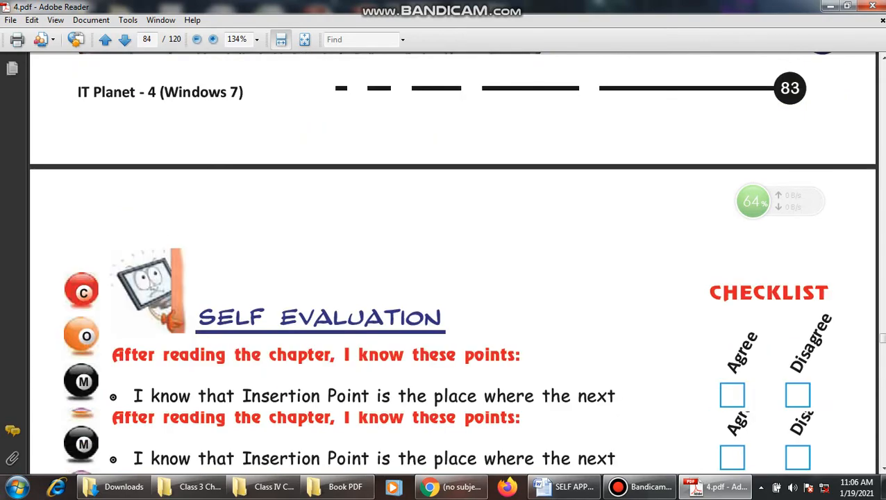
{"action": "scroll", "scroll_direction": "down", "scroll_amount": 3}
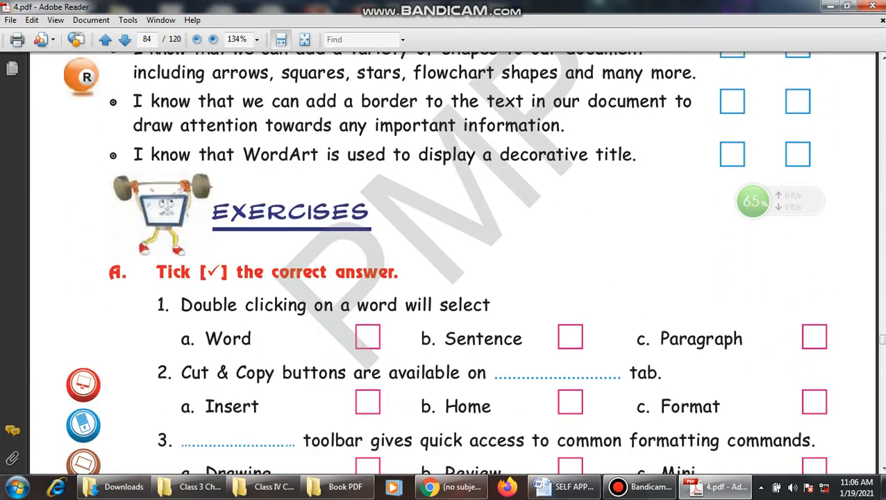
{"action": "scroll", "scroll_direction": "down", "scroll_amount": 3}
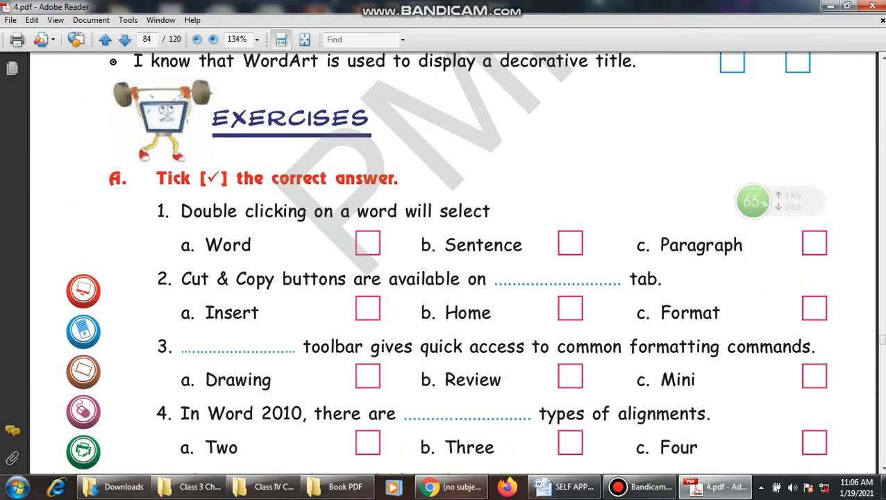
{"action": "scroll", "scroll_direction": "down", "scroll_amount": 3}
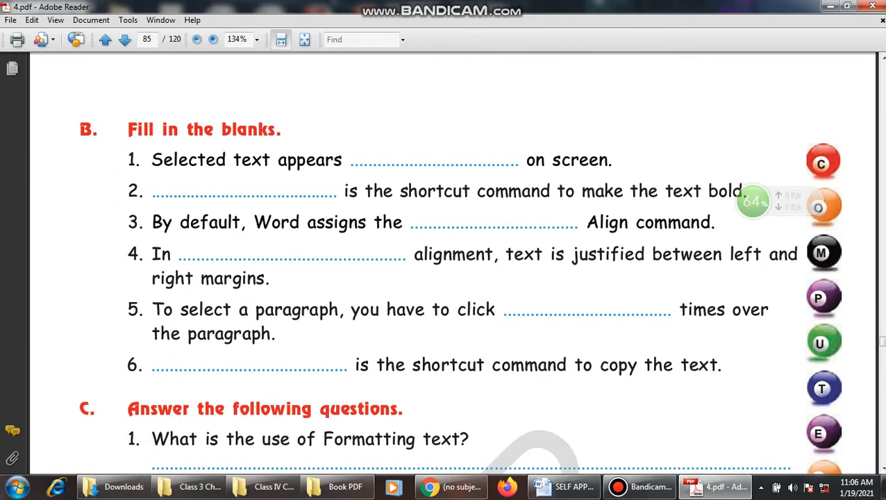
{"action": "scroll", "scroll_direction": "down", "scroll_amount": 3}
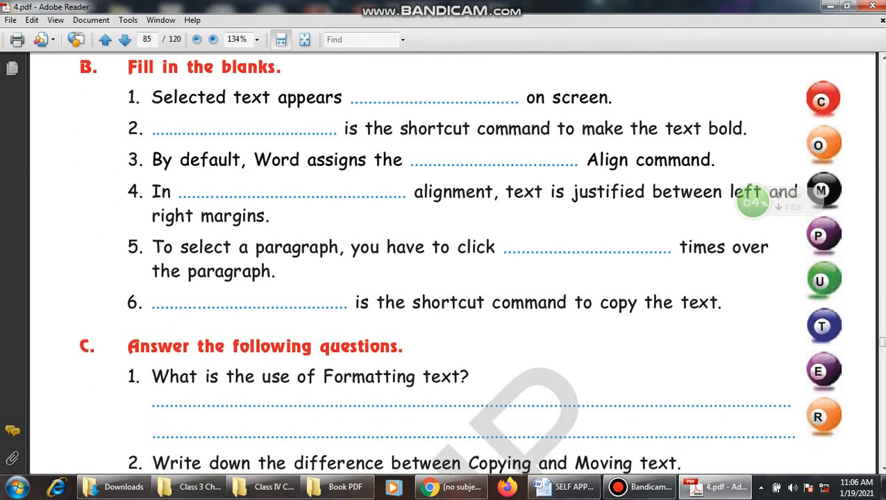